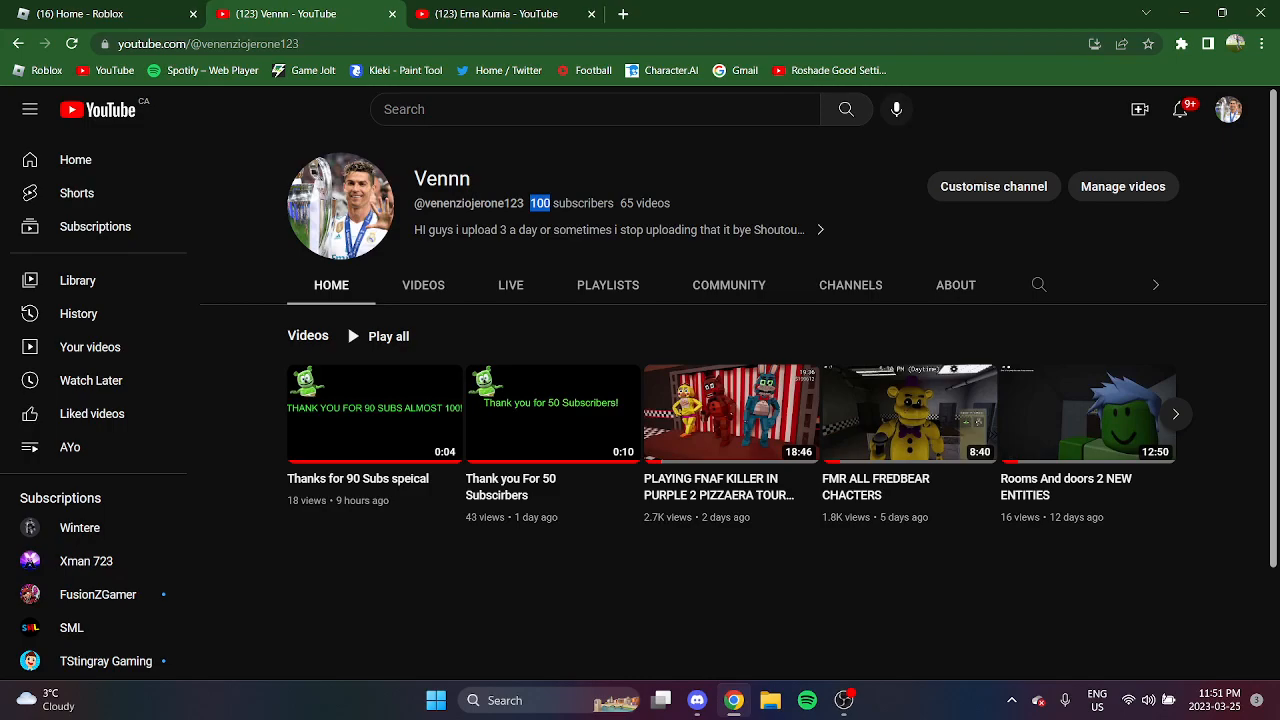
{"action": "mouse_move", "coordinate": [553, 413]}
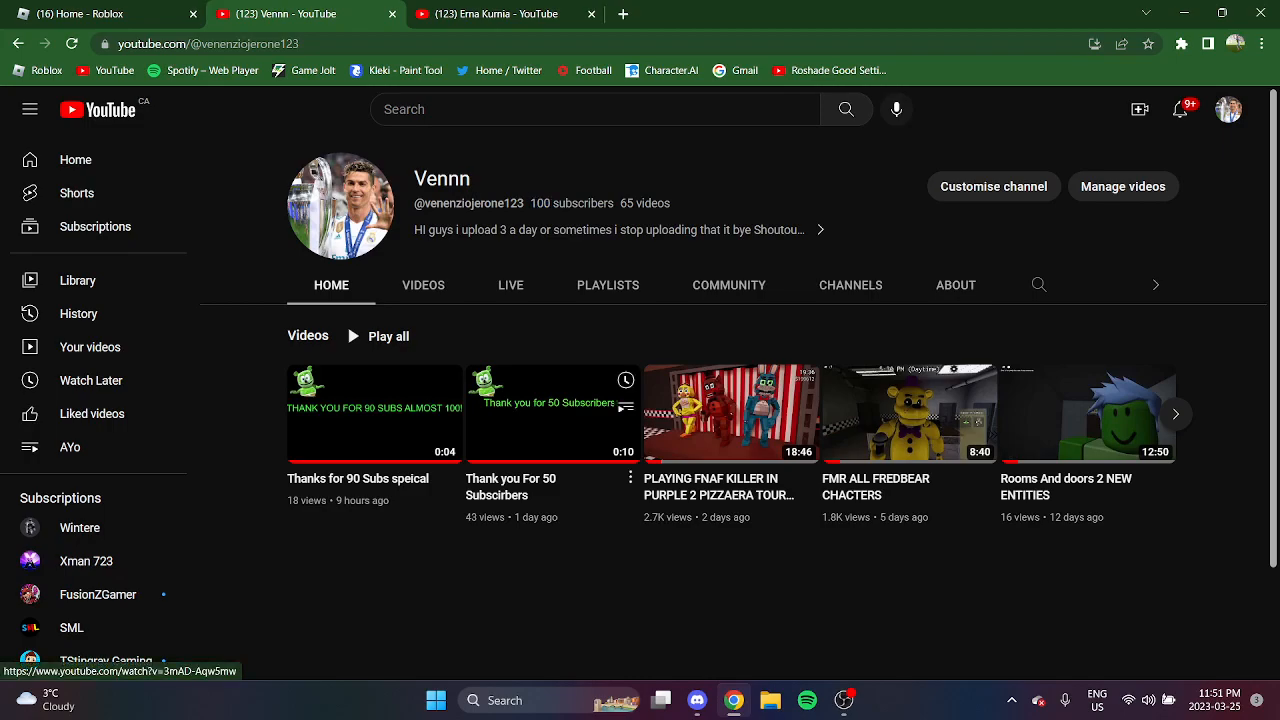
{"action": "mouse_move", "coordinate": [733, 412]}
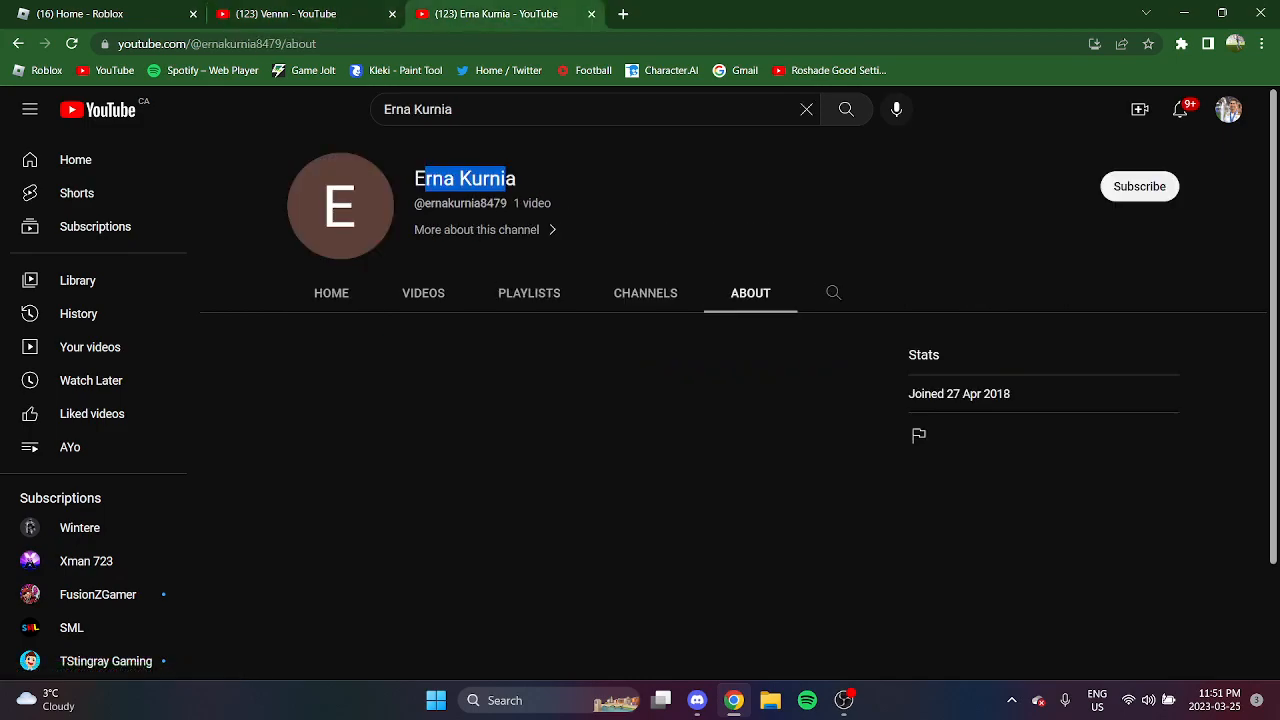
Step: Select the subscriber's channel name, view the 100 SUBS LIVE replay, then return to the channel
{"action": "double_click", "coordinate": [487, 178]}
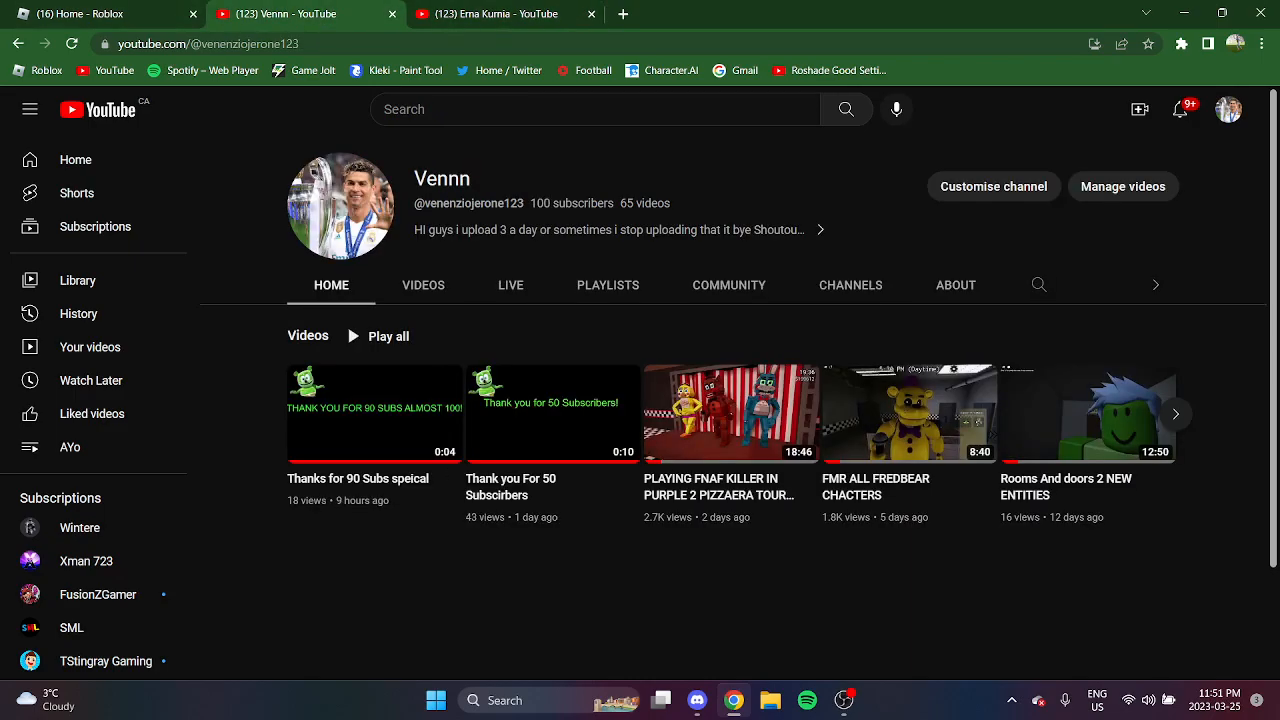
{"action": "left_click", "coordinate": [510, 285]}
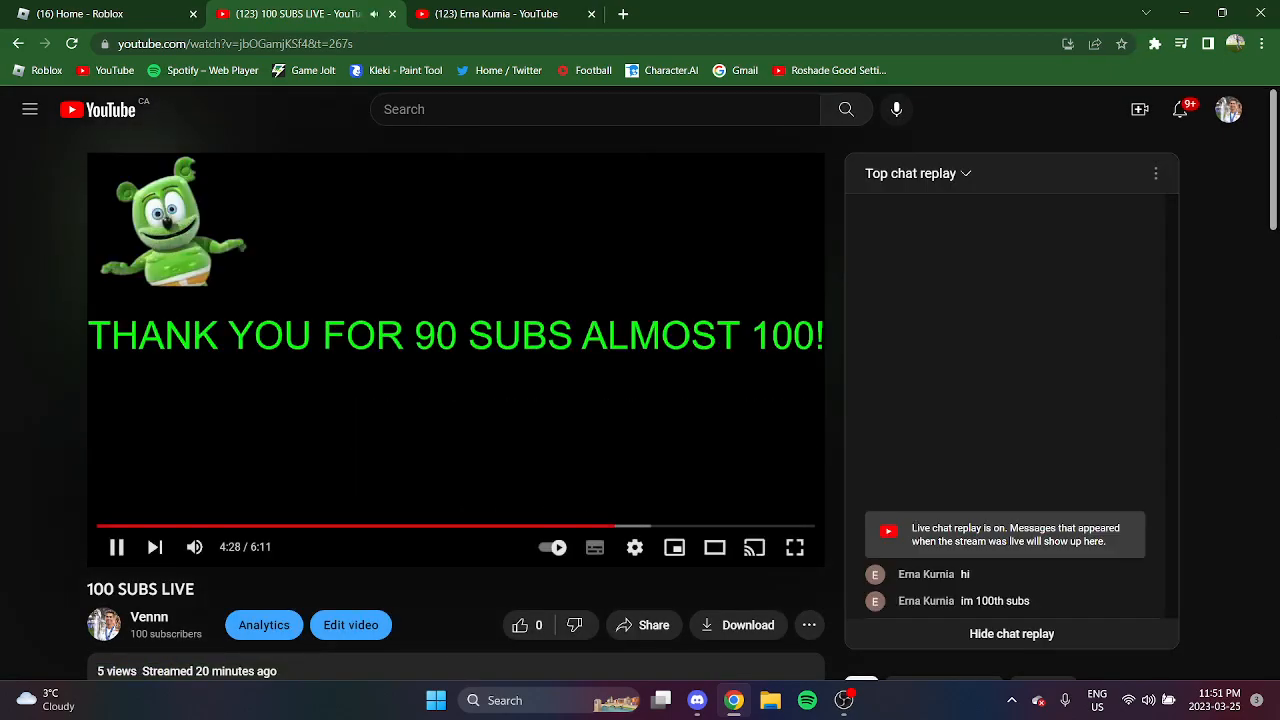
{"action": "left_click", "coordinate": [115, 547]}
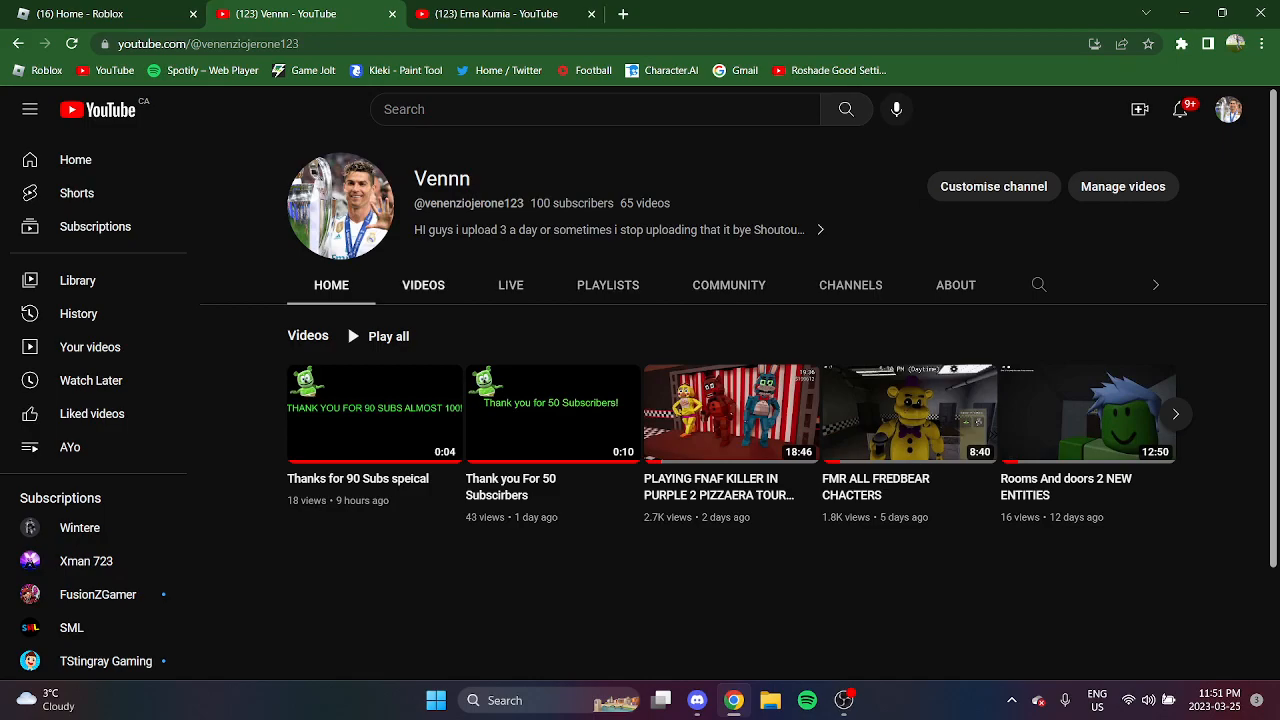
Step: Show Vennn's uploaded videos and scroll through the list to find the FMR video
{"action": "left_click", "coordinate": [423, 285]}
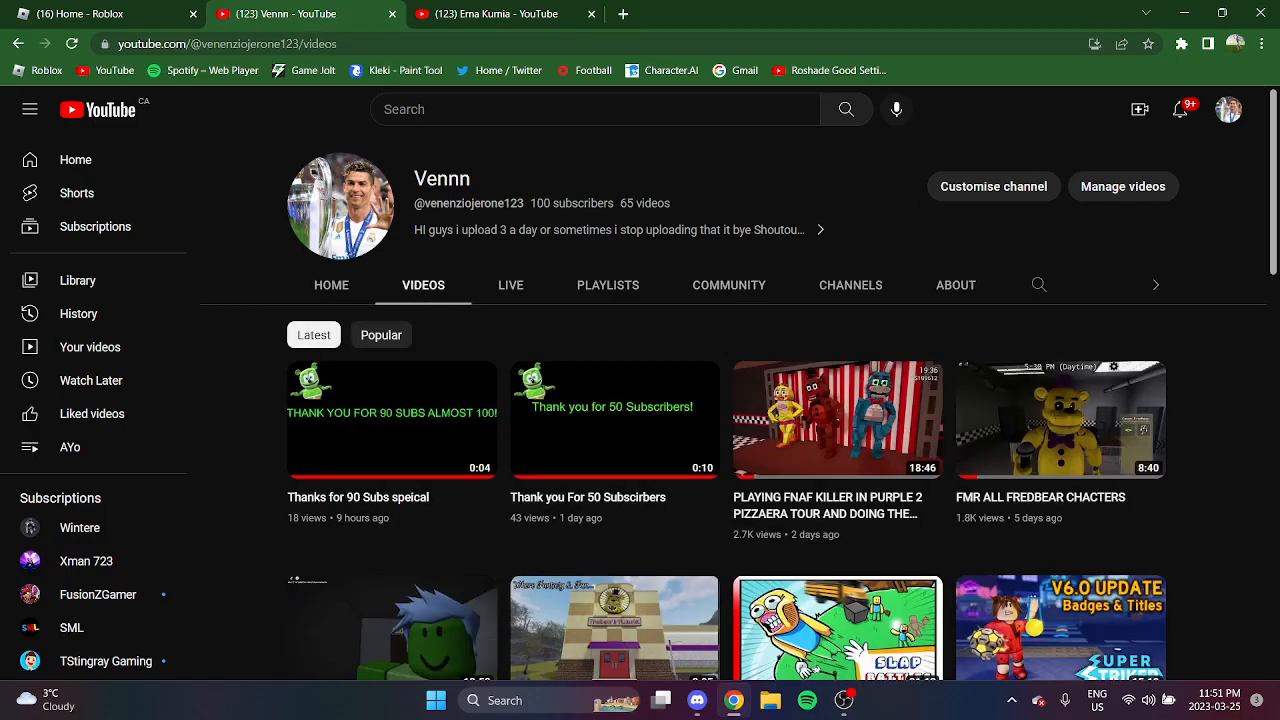
{"action": "scroll", "scroll_direction": "down", "scroll_amount": 3}
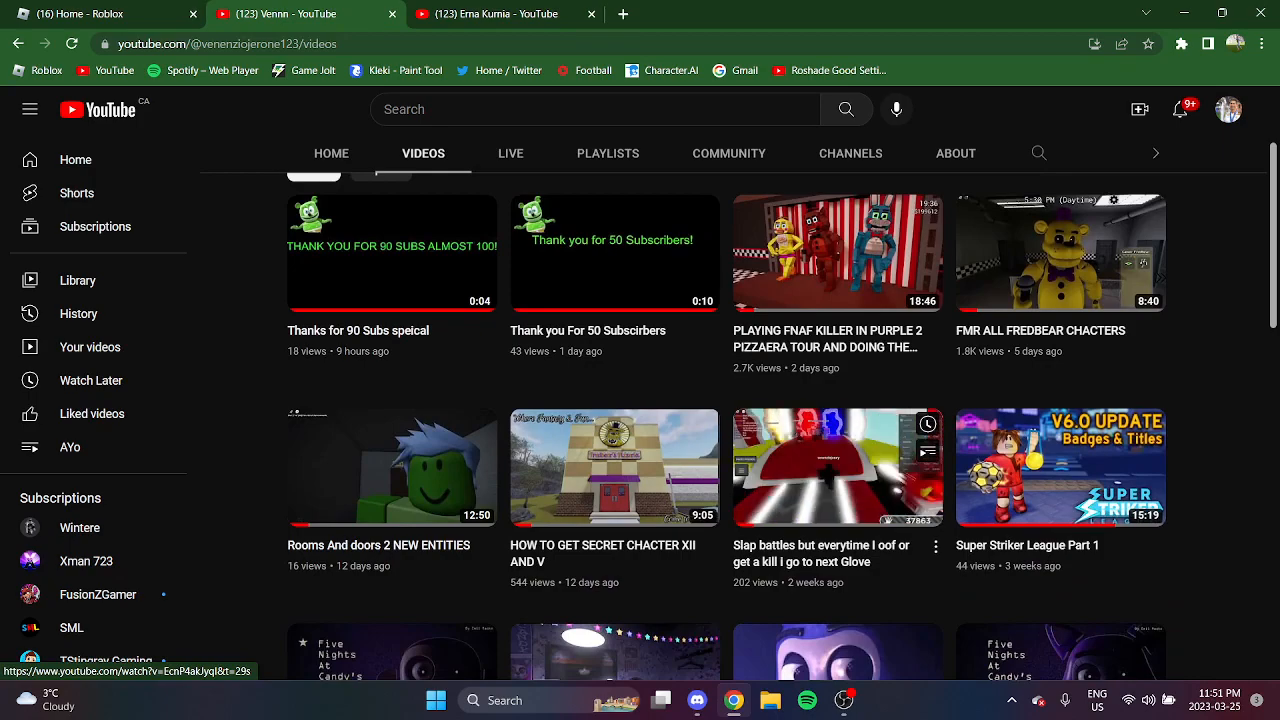
{"action": "scroll", "scroll_direction": "down", "scroll_amount": 3}
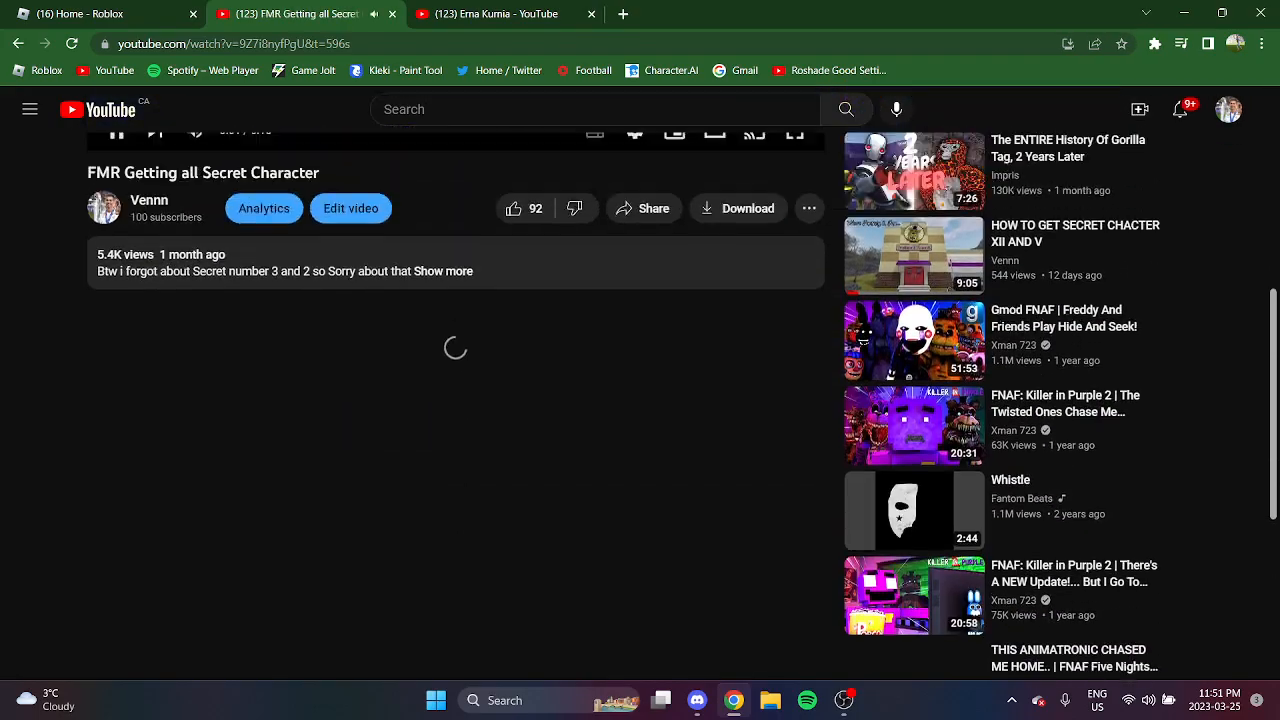
{"action": "scroll", "scroll_direction": "down", "scroll_amount": 3}
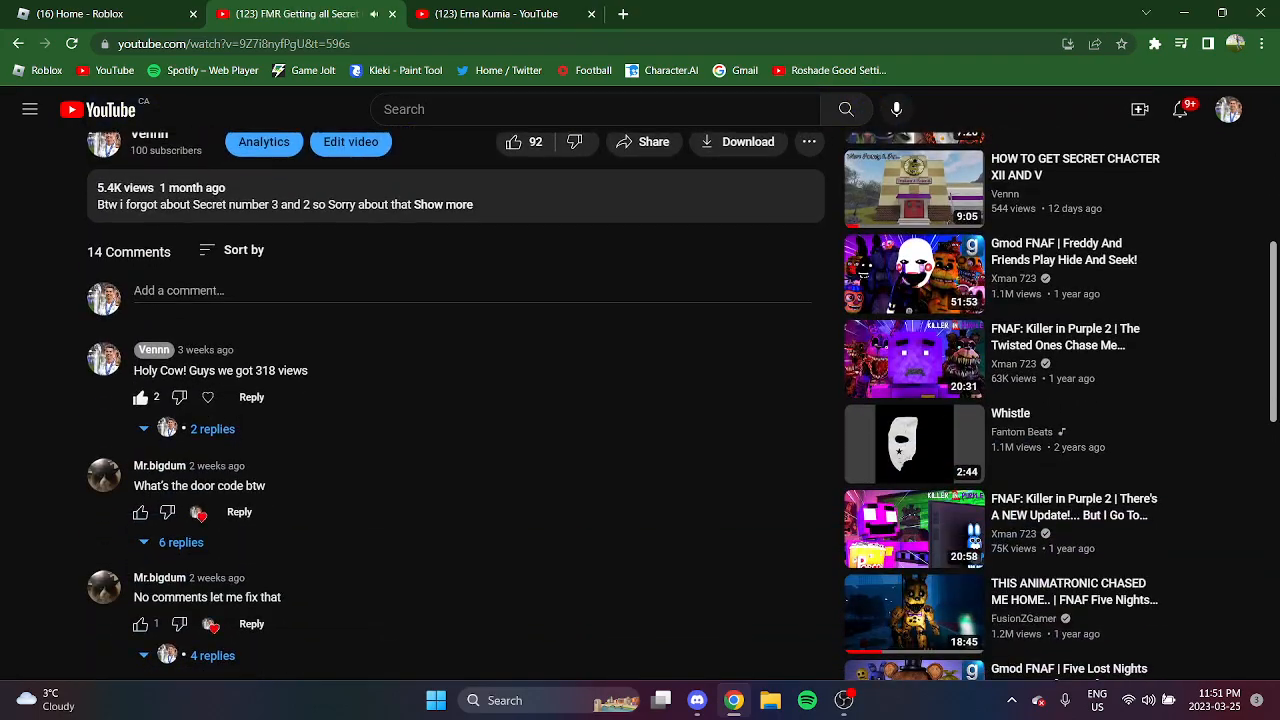
{"action": "scroll", "scroll_direction": "down", "scroll_amount": 3}
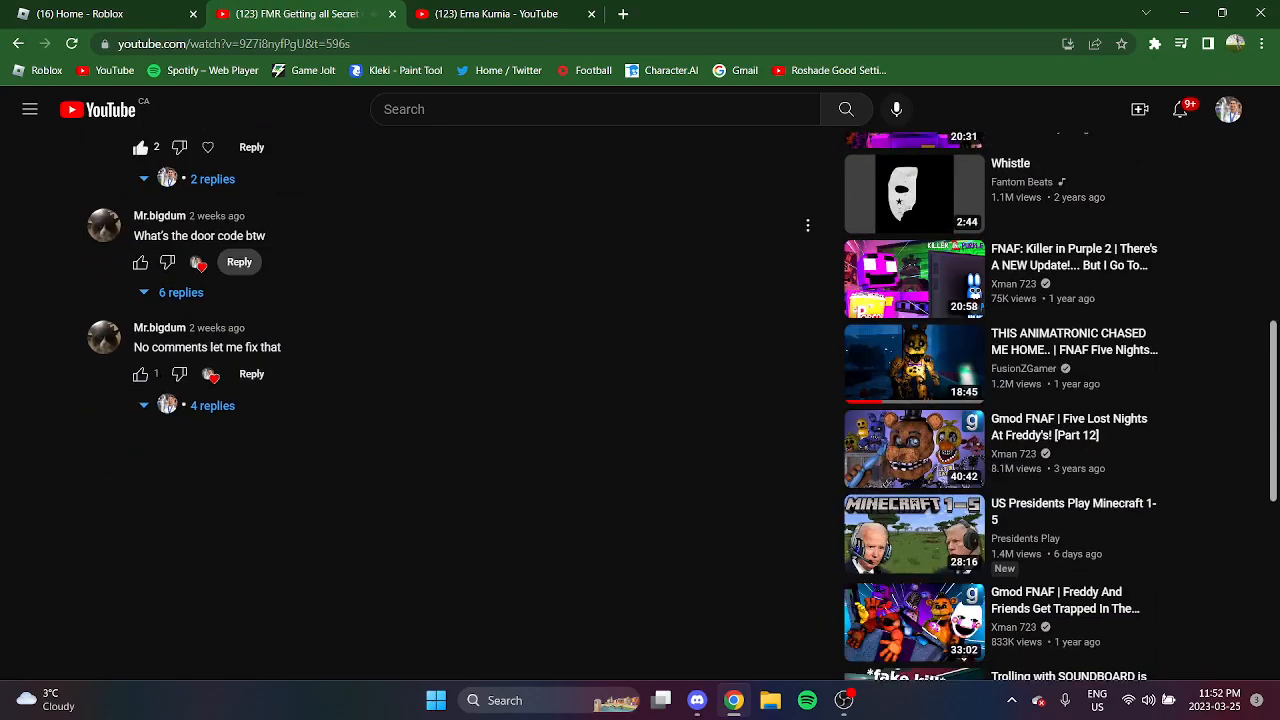
{"action": "left_click", "coordinate": [181, 292]}
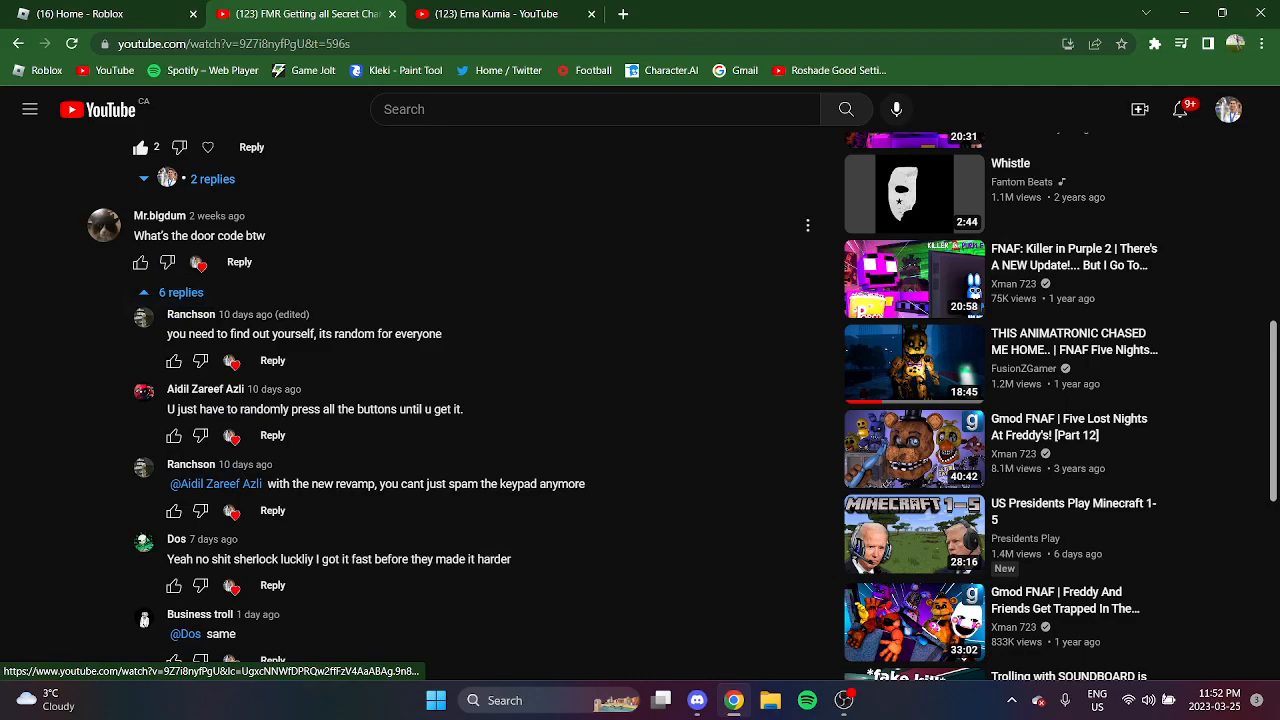
{"action": "scroll", "scroll_direction": "up", "scroll_amount": 3}
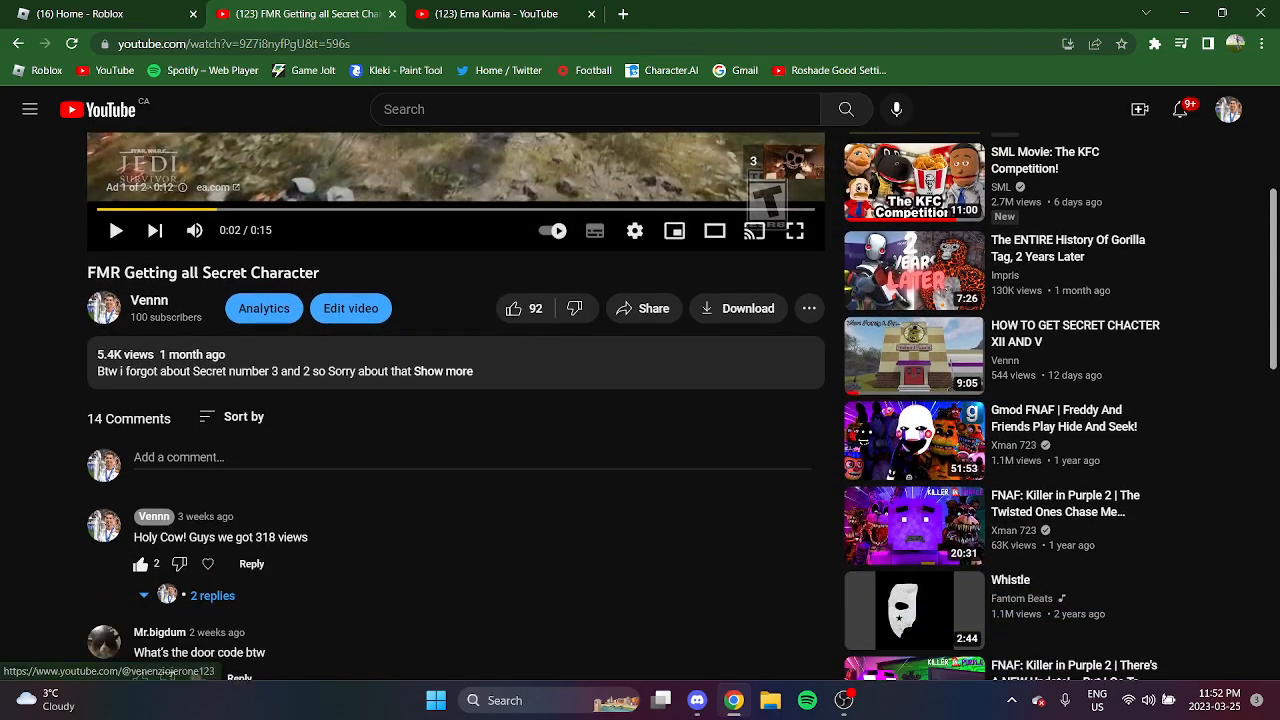
{"action": "left_click", "coordinate": [149, 300]}
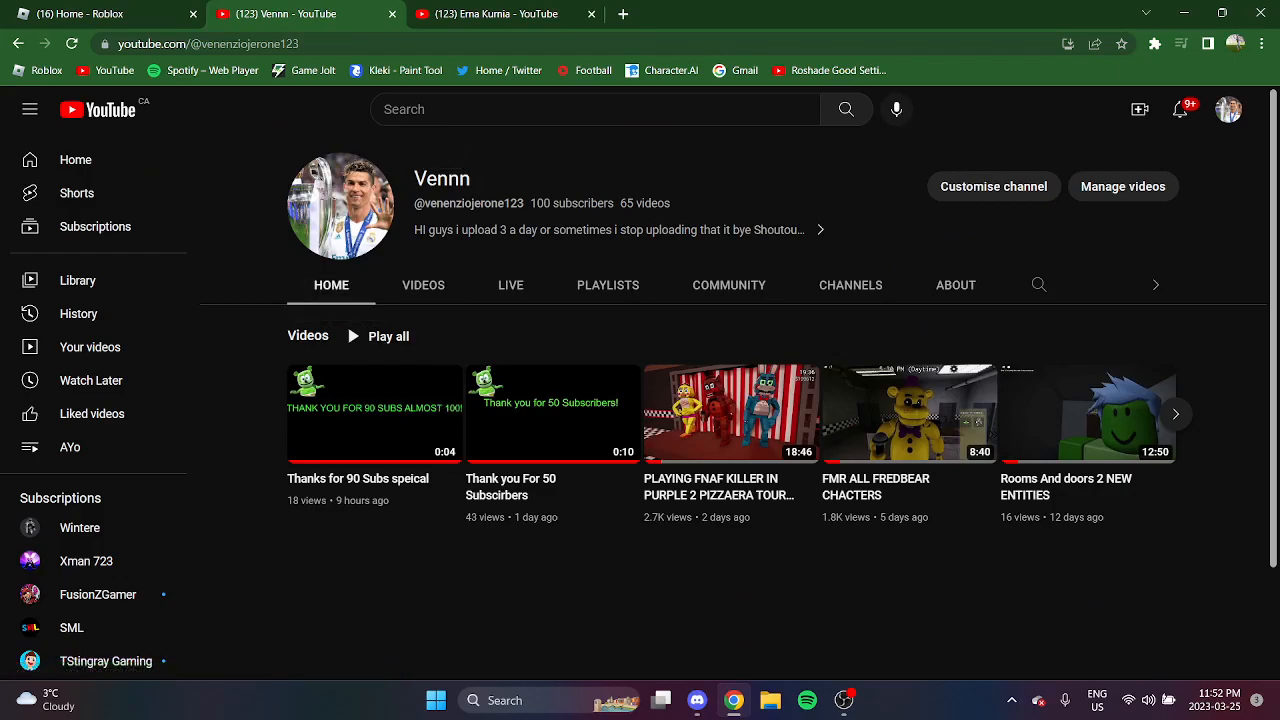